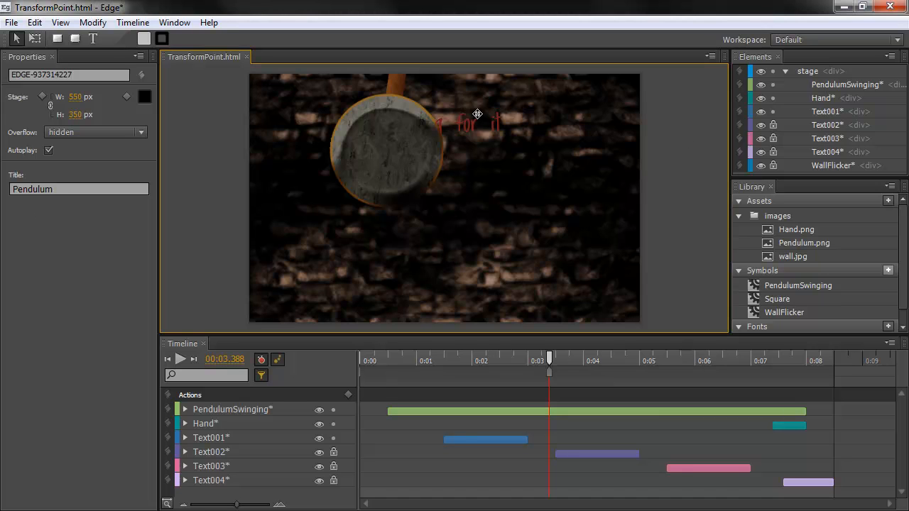
mouse_move(465, 135)
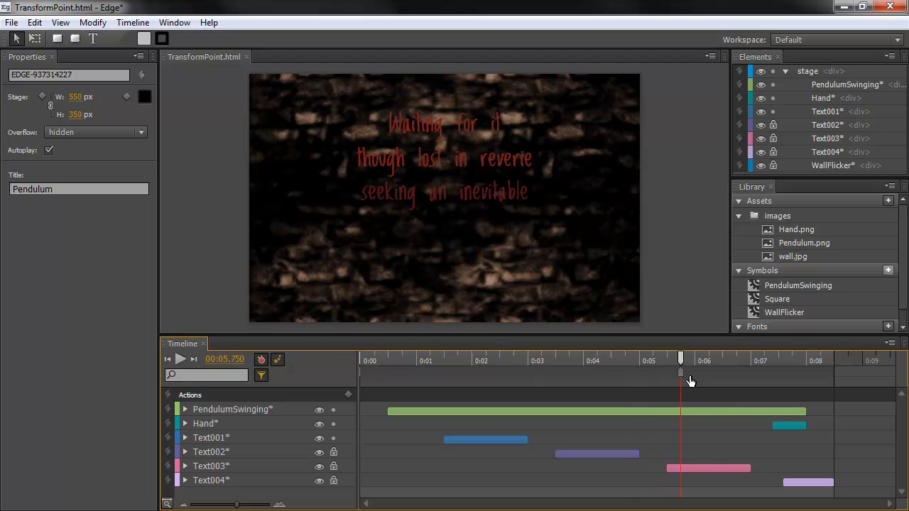
- Reveal PendulumSwinging's Playback, Translate and Rotate tracks and scrub the pendulum motion around one second
click(417, 361)
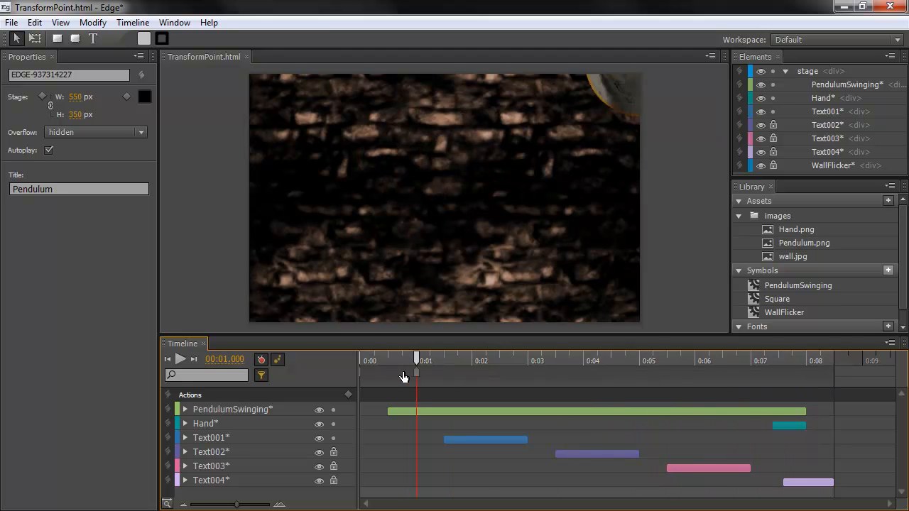
drag(415, 360, 450, 360)
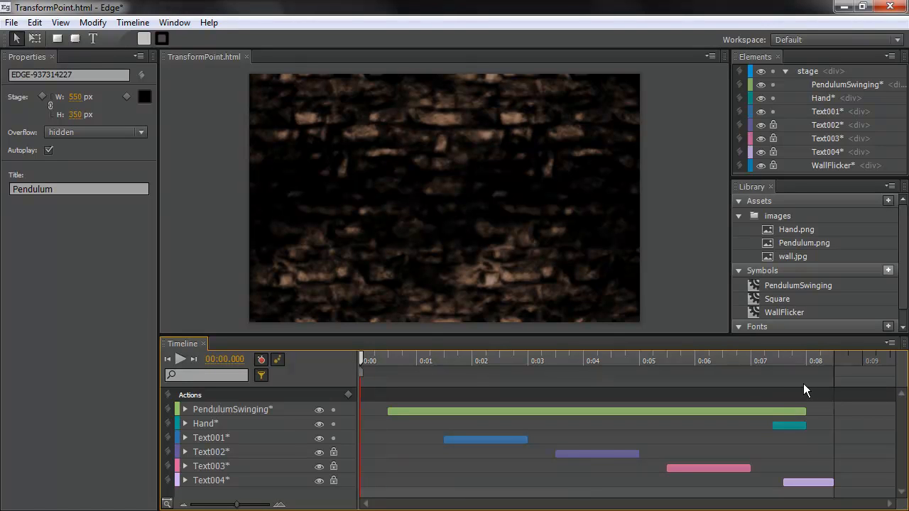
mouse_move(753, 387)
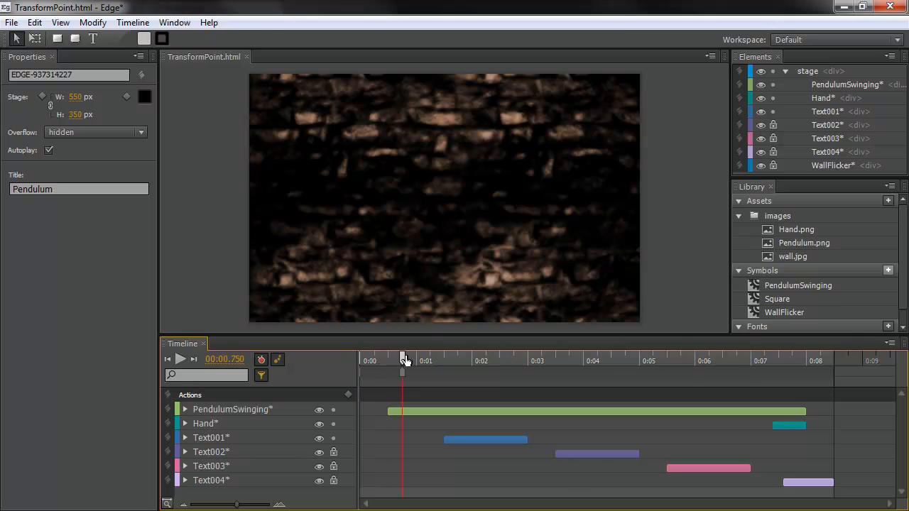
click(185, 409)
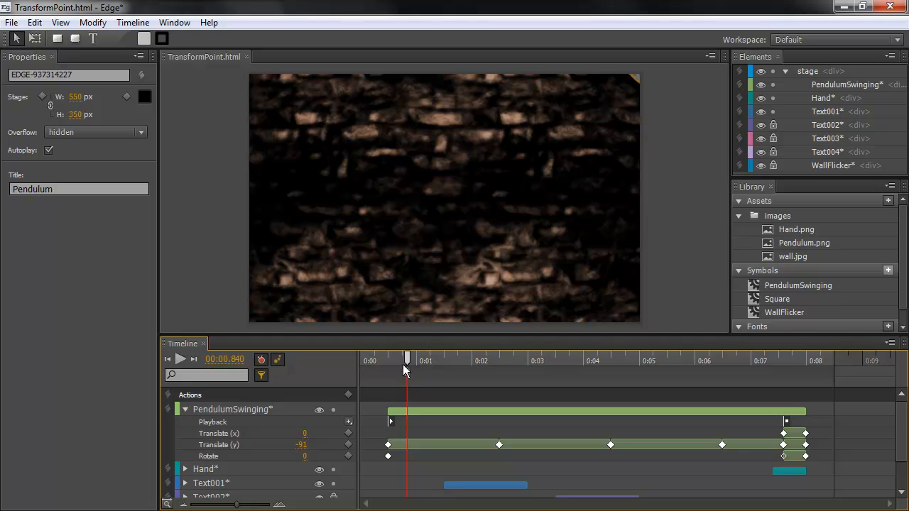
drag(407, 357, 429, 357)
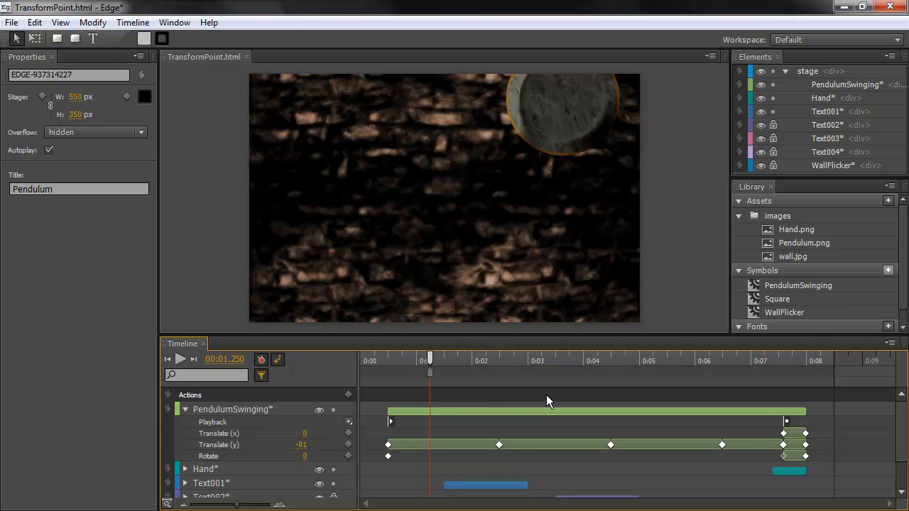
mouse_move(503, 405)
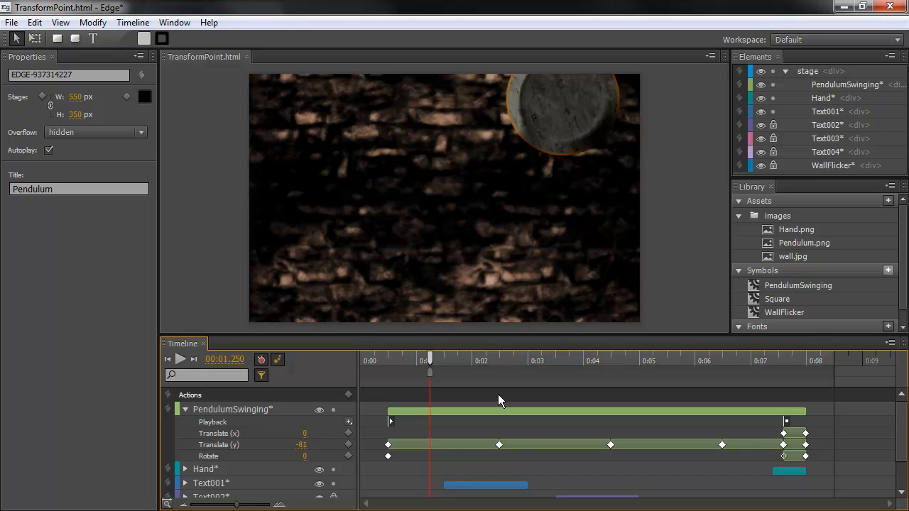
mouse_move(535, 386)
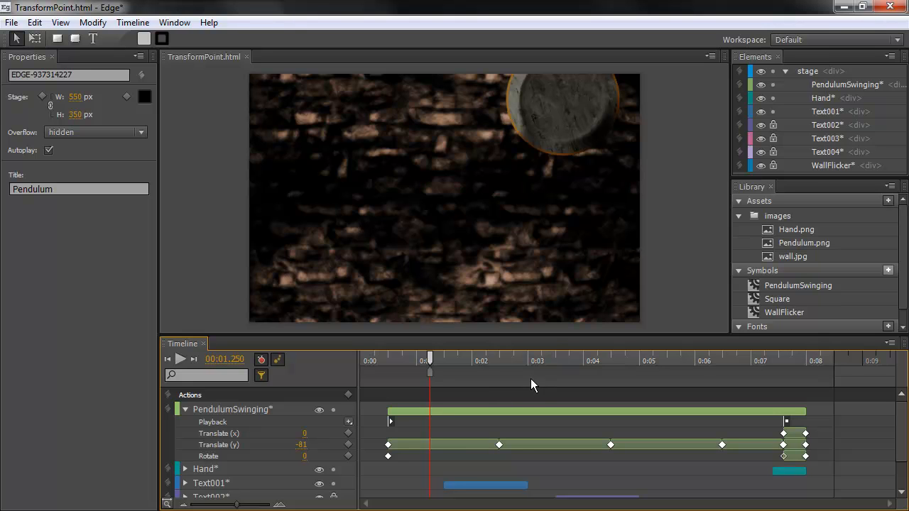
mouse_move(423, 352)
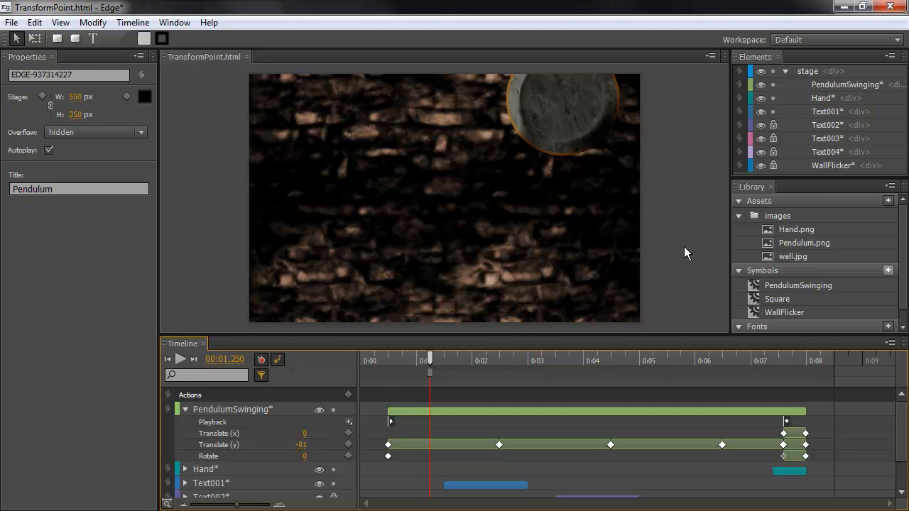
click(74, 39)
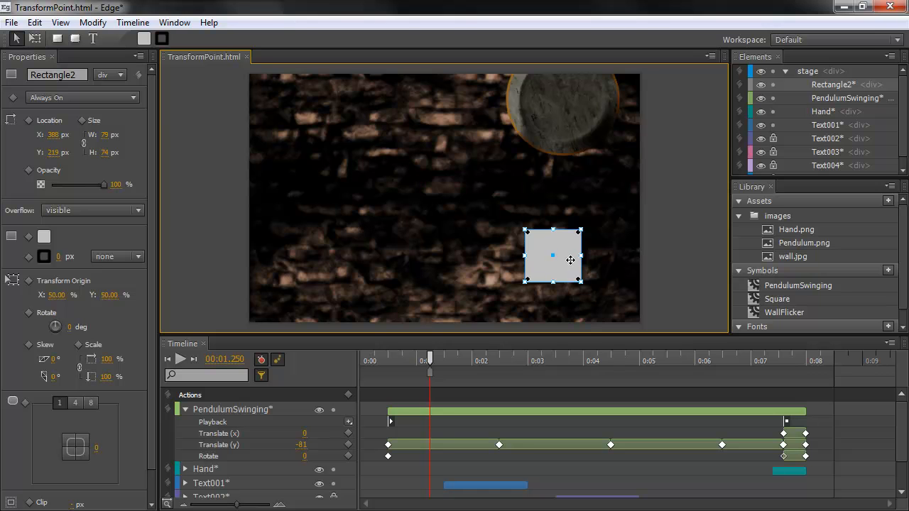
mouse_move(574, 245)
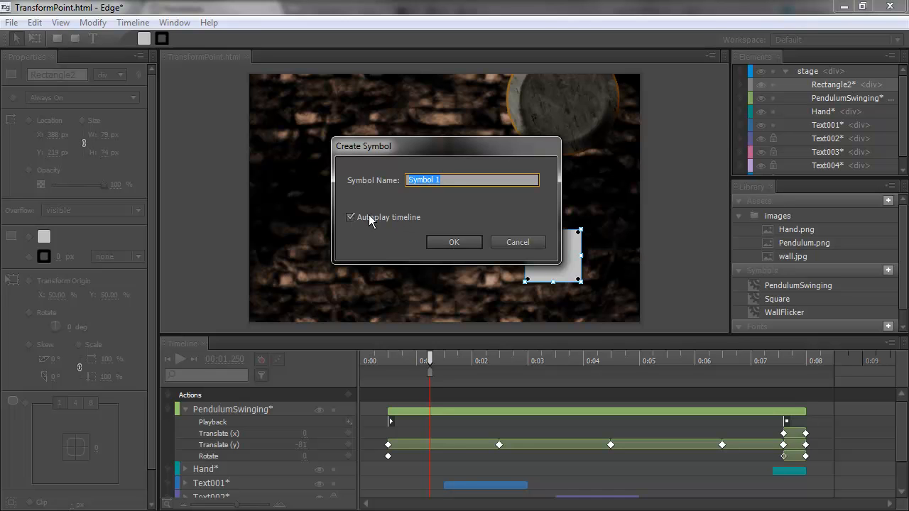
mouse_move(328, 219)
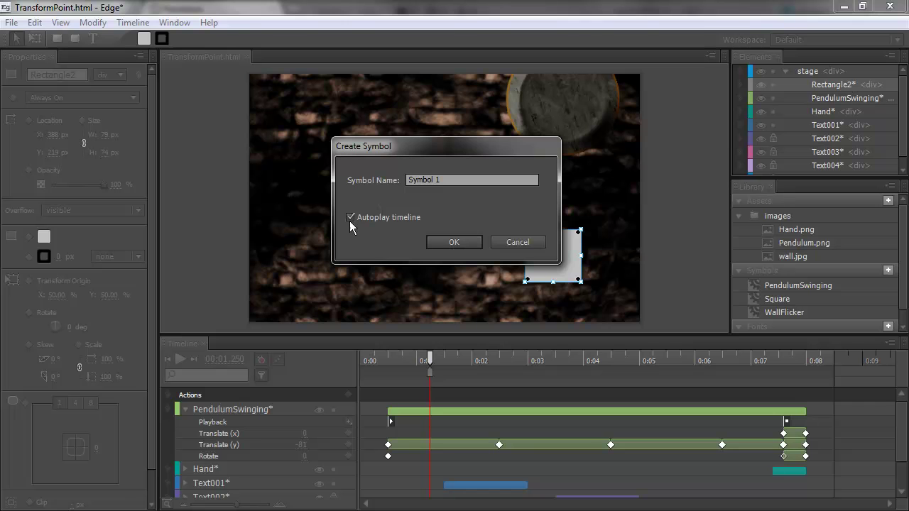
click(350, 218)
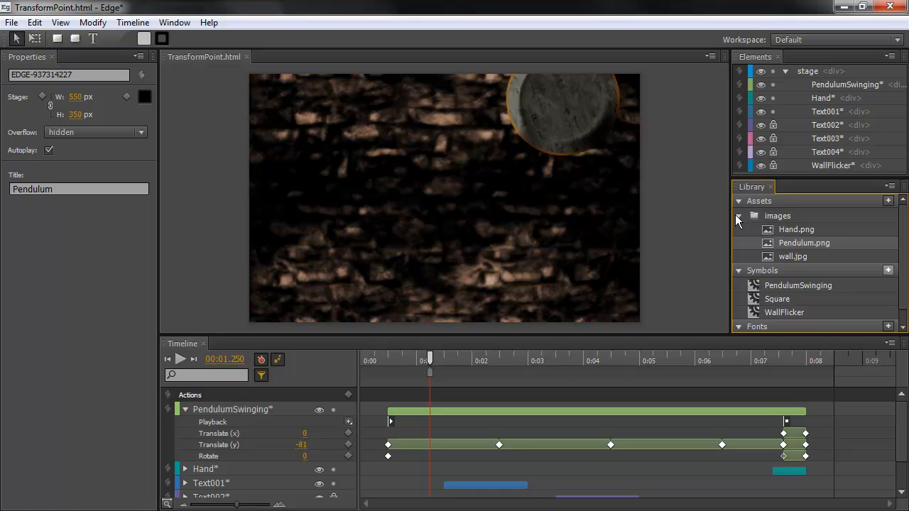
- Collapse the Library's images folder and open the PendulumSwinging symbol for editing
click(738, 216)
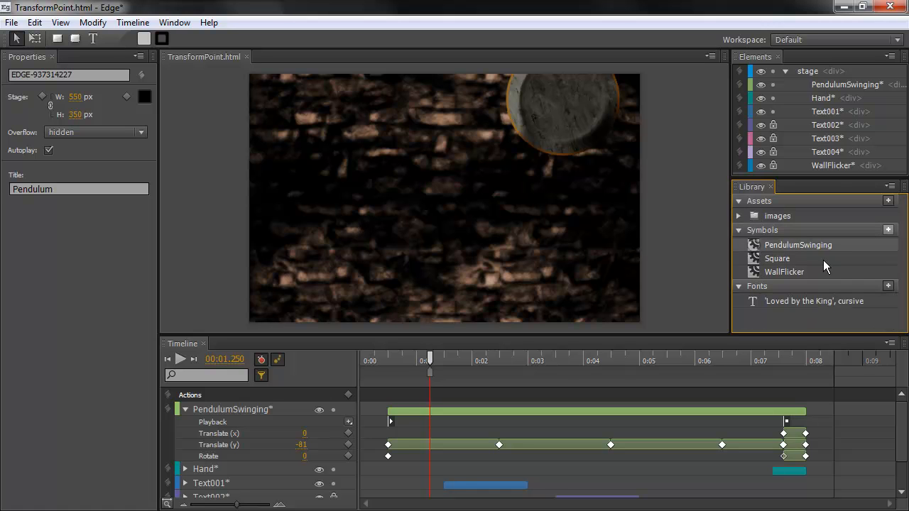
double_click(798, 245)
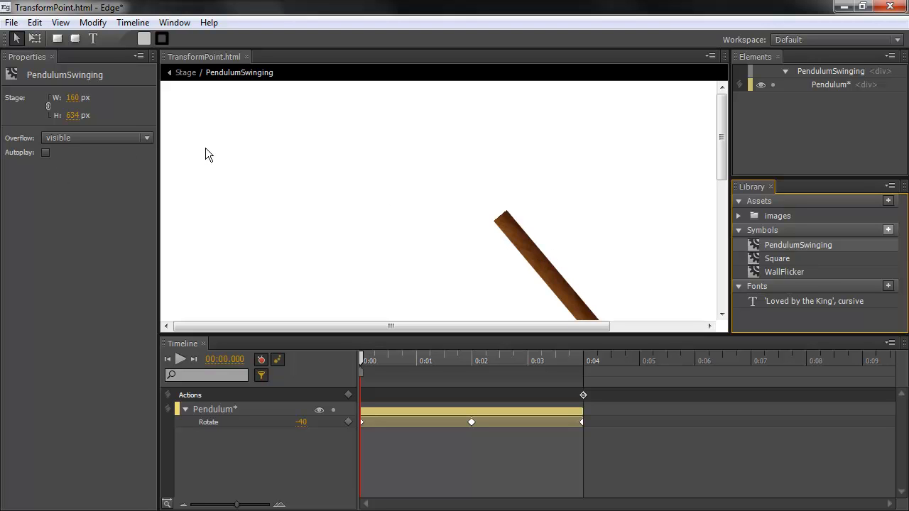
mouse_move(71, 188)
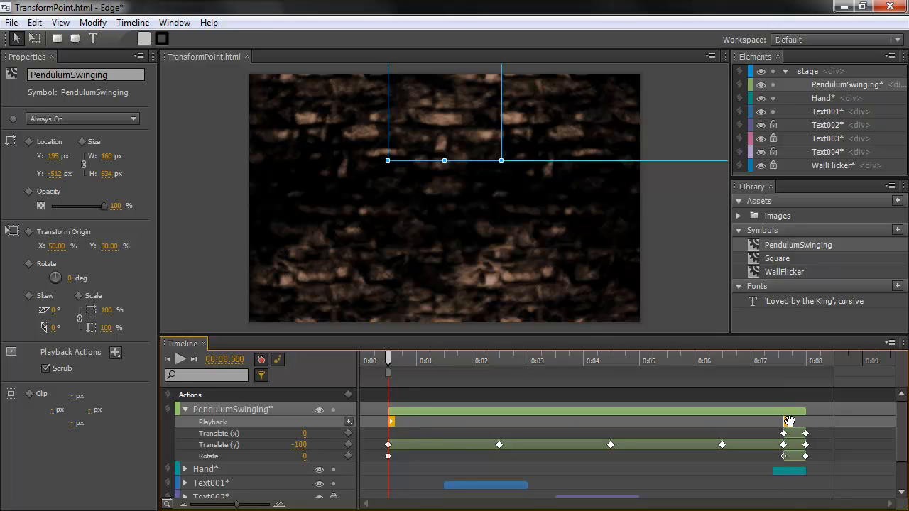
- Set the playhead near 7.6 s, then scrub back to 0:01.750
click(430, 359)
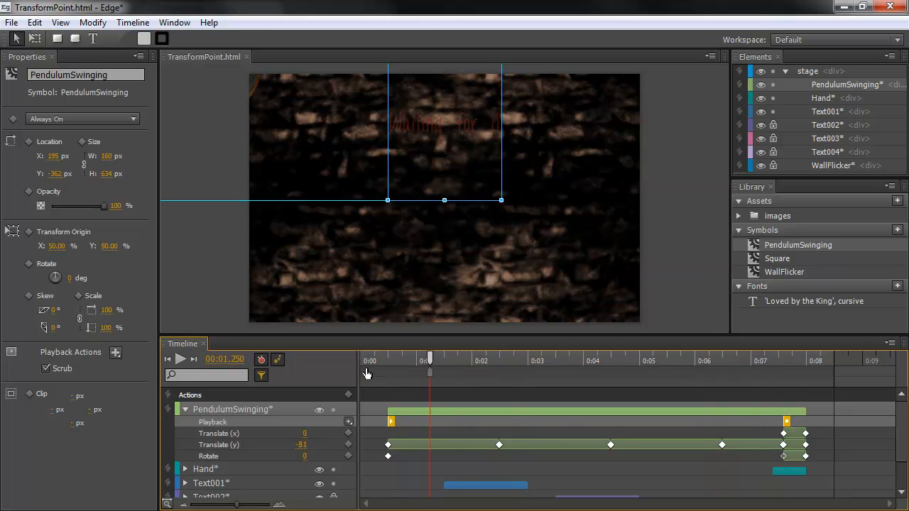
drag(430, 360, 396, 361)
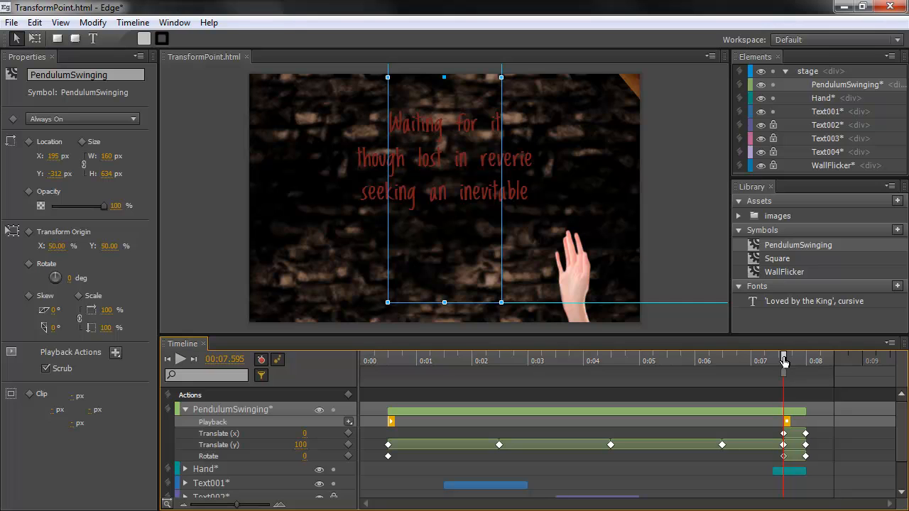
mouse_move(784, 373)
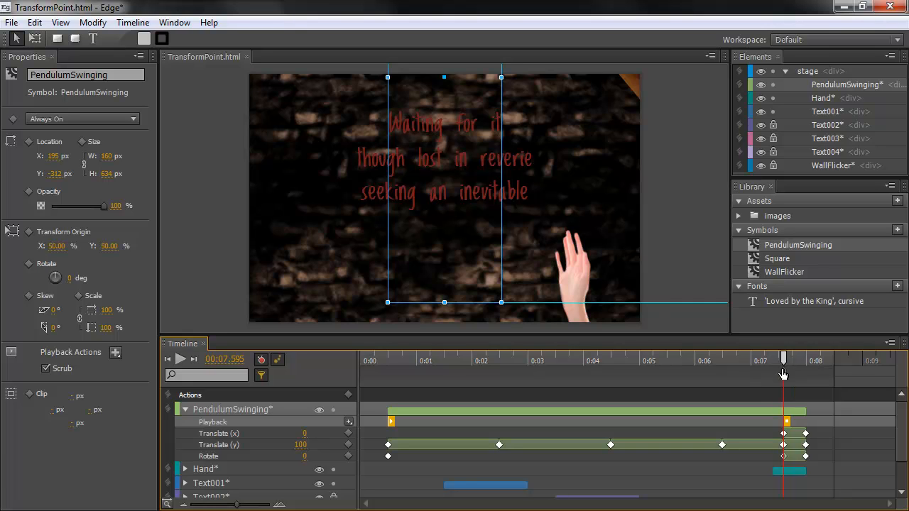
mouse_move(792, 417)
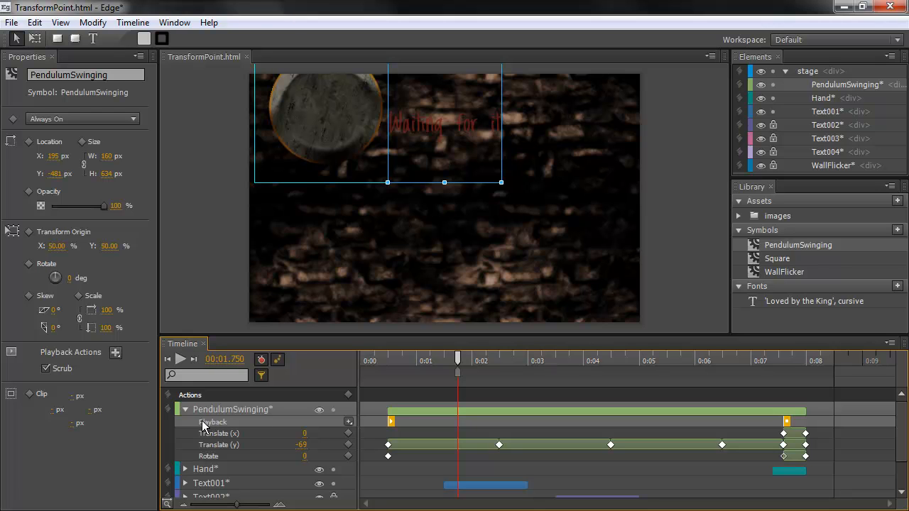
mouse_move(302, 422)
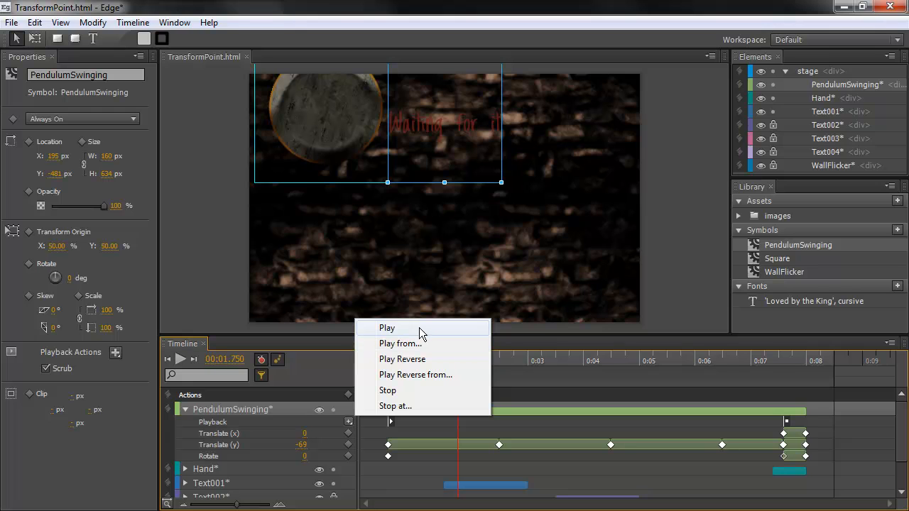
mouse_move(425, 334)
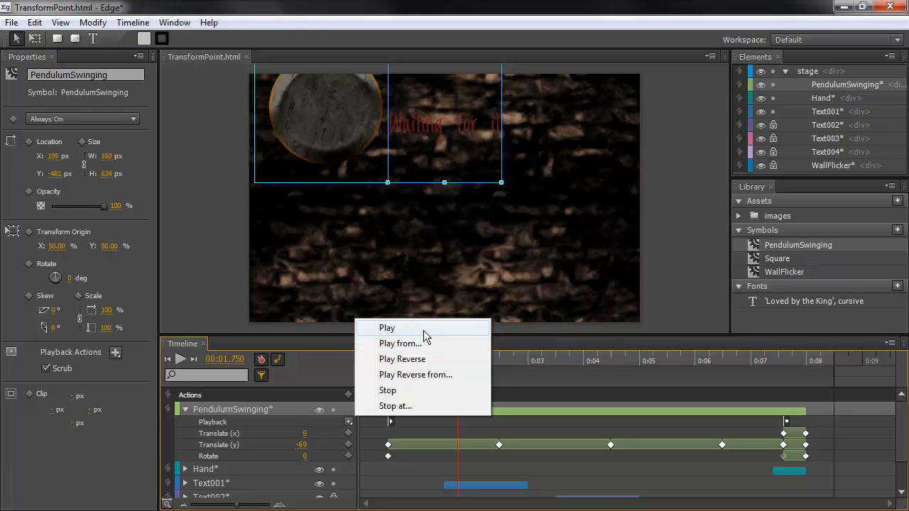
mouse_move(400, 343)
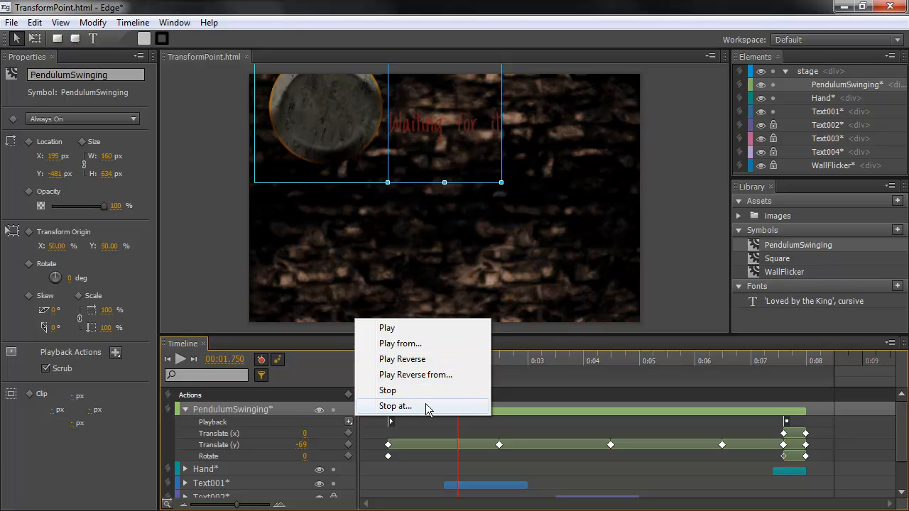
mouse_move(206, 360)
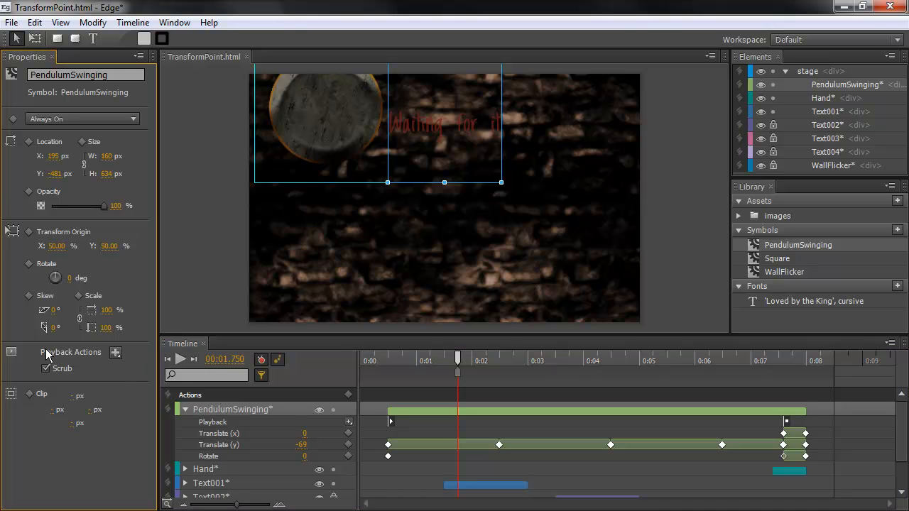
mouse_move(32, 357)
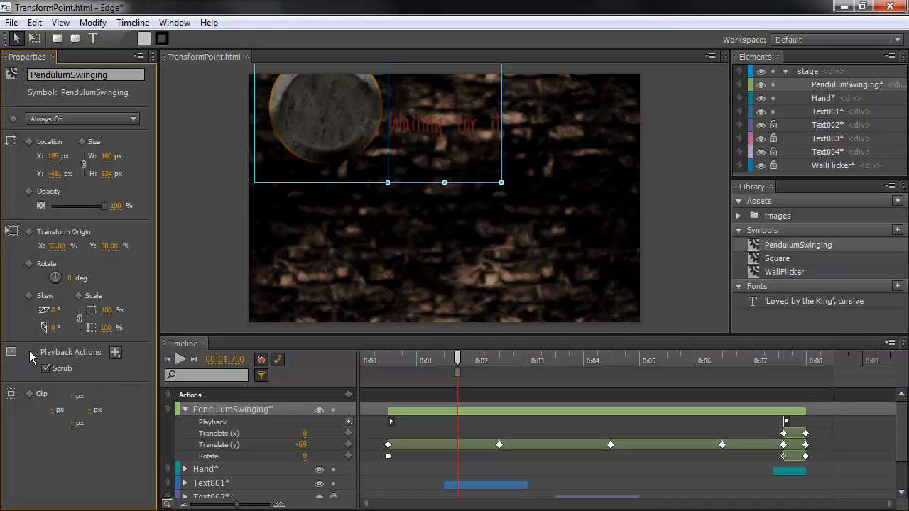
mouse_move(56, 369)
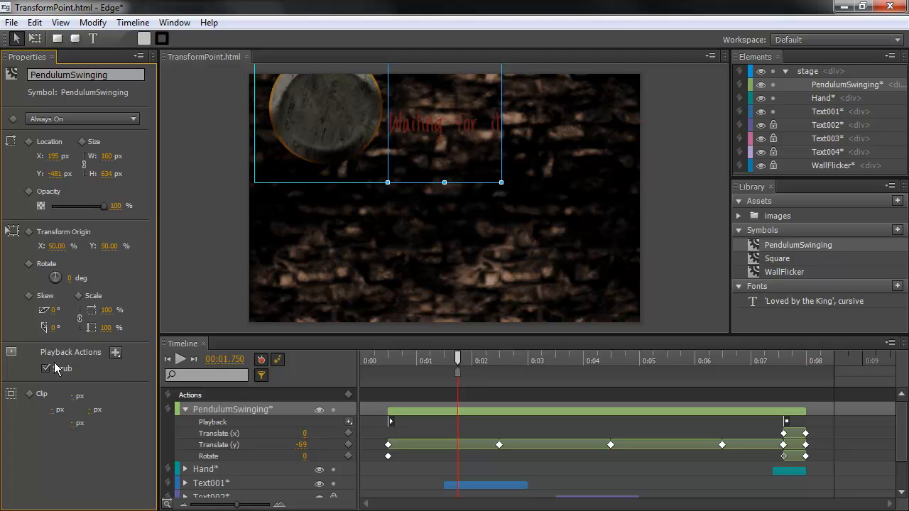
- Choose a Play from... playback action at 00:00.227, then dismiss its popup
click(45, 369)
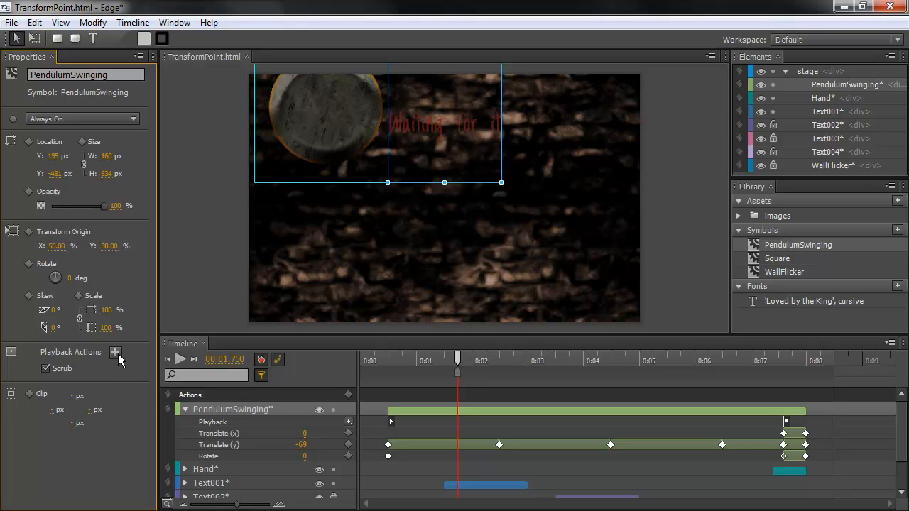
mouse_move(116, 359)
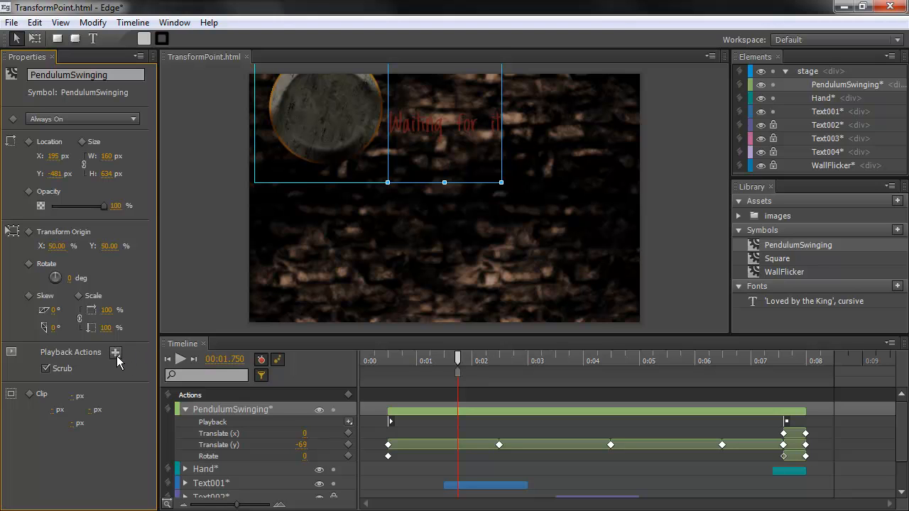
click(115, 353)
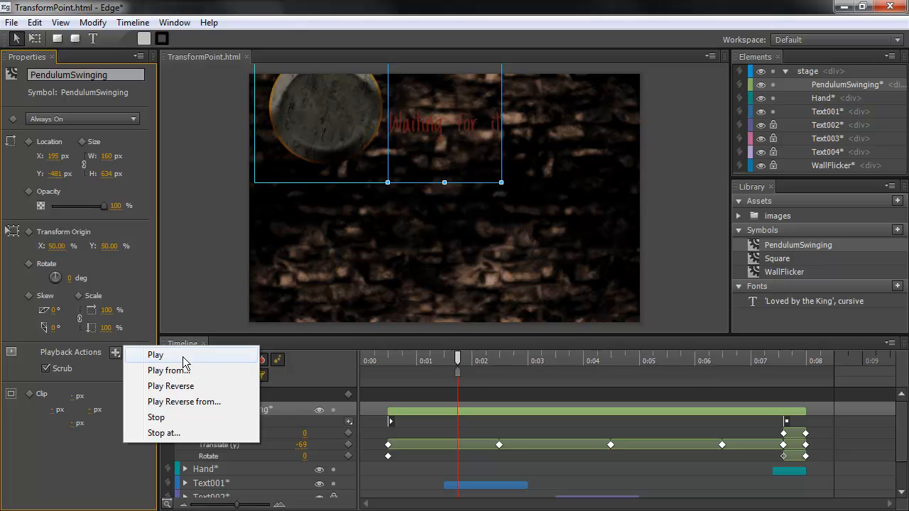
mouse_move(182, 371)
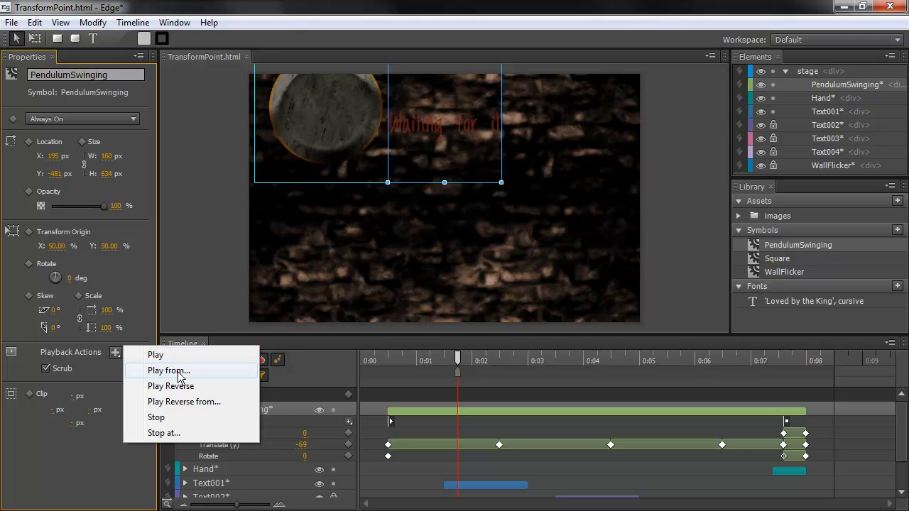
click(169, 371)
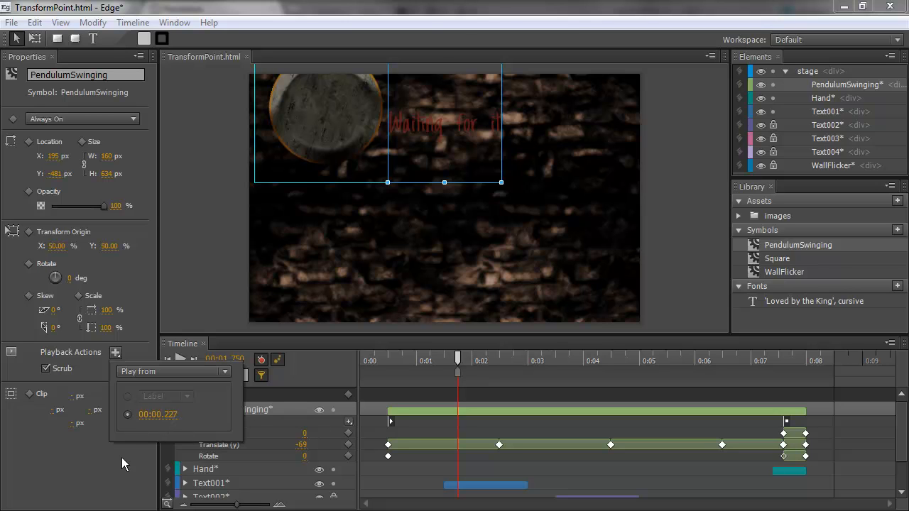
click(459, 421)
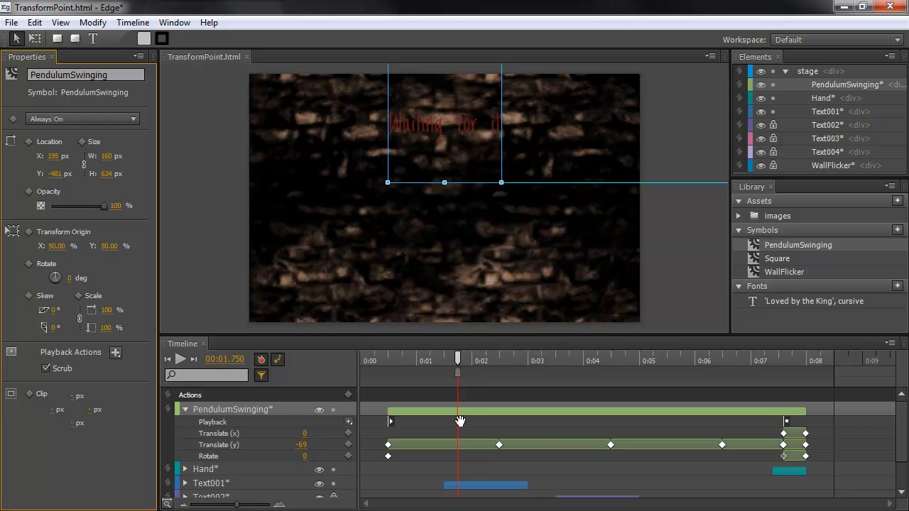
- Click in the Timeline panel, leaving the playhead at 0:00.499
click(459, 422)
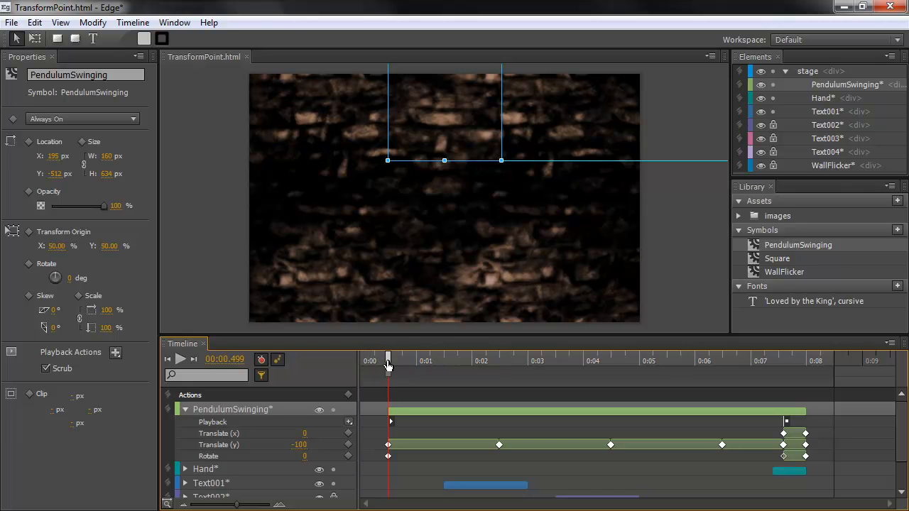
mouse_move(411, 378)
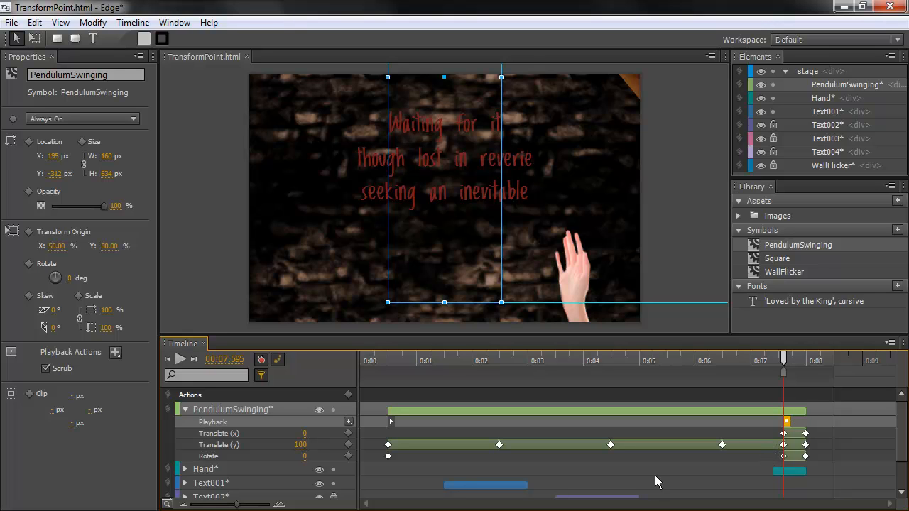
mouse_move(752, 444)
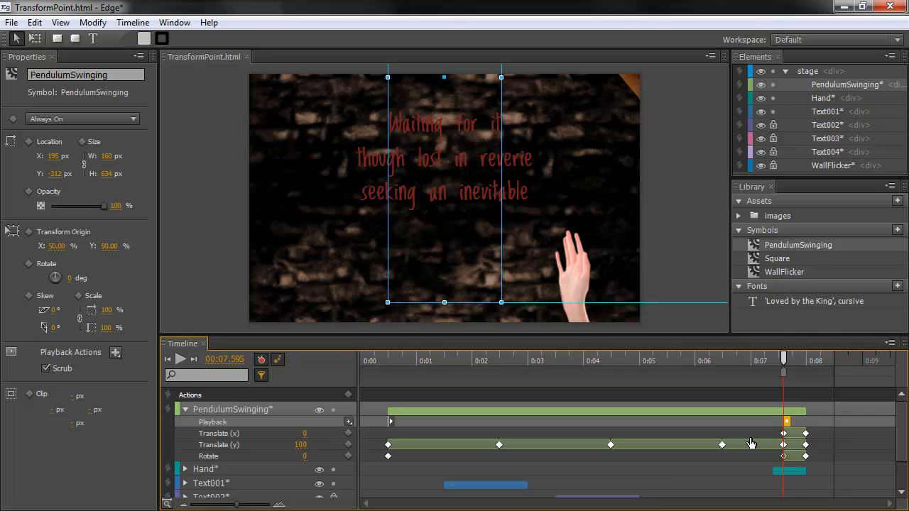